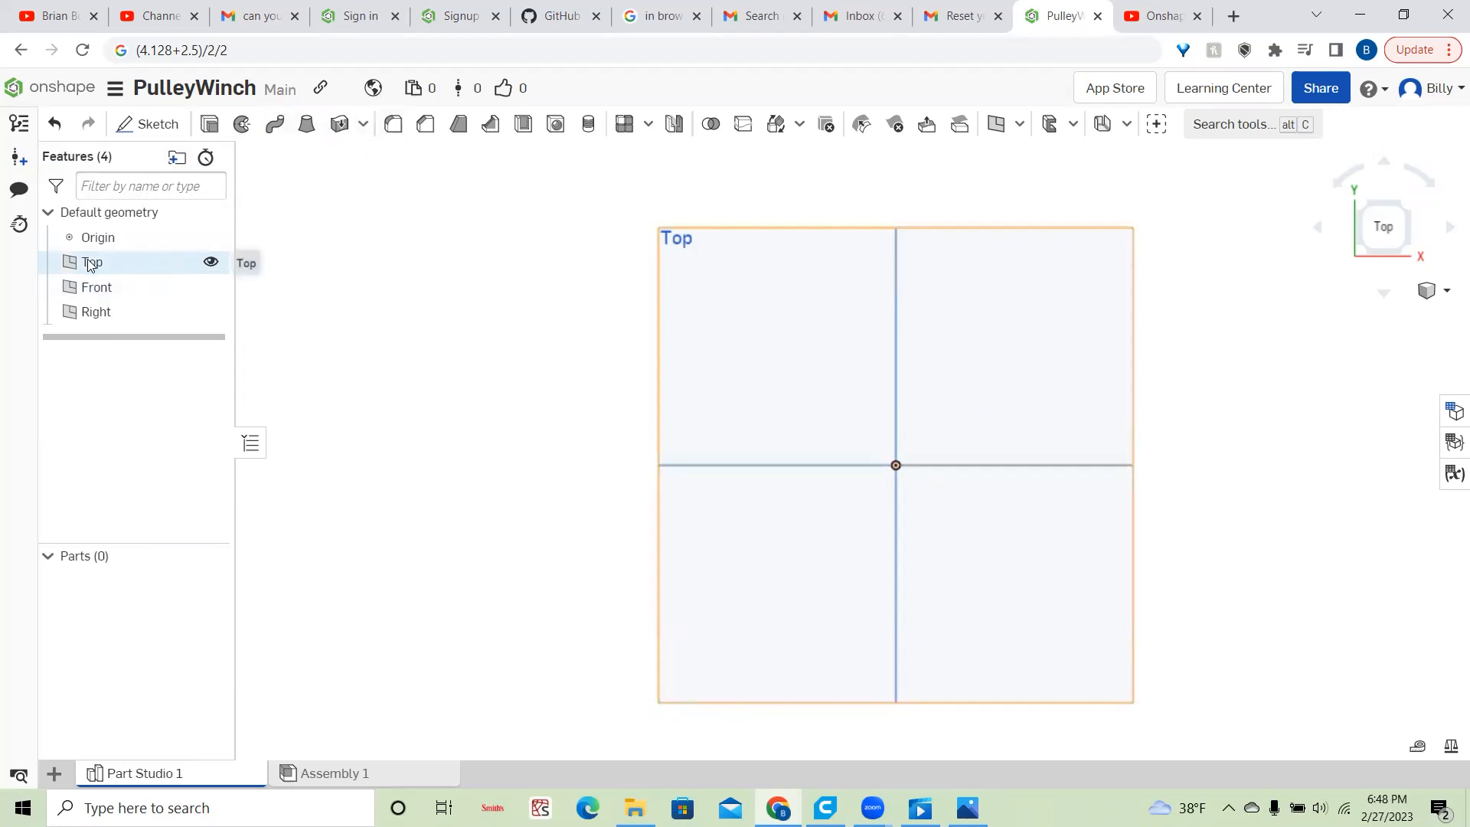
- Create a new empty sketch (Sketch 1) on the Top plane
{"action": "left_click", "coordinate": [92, 262]}
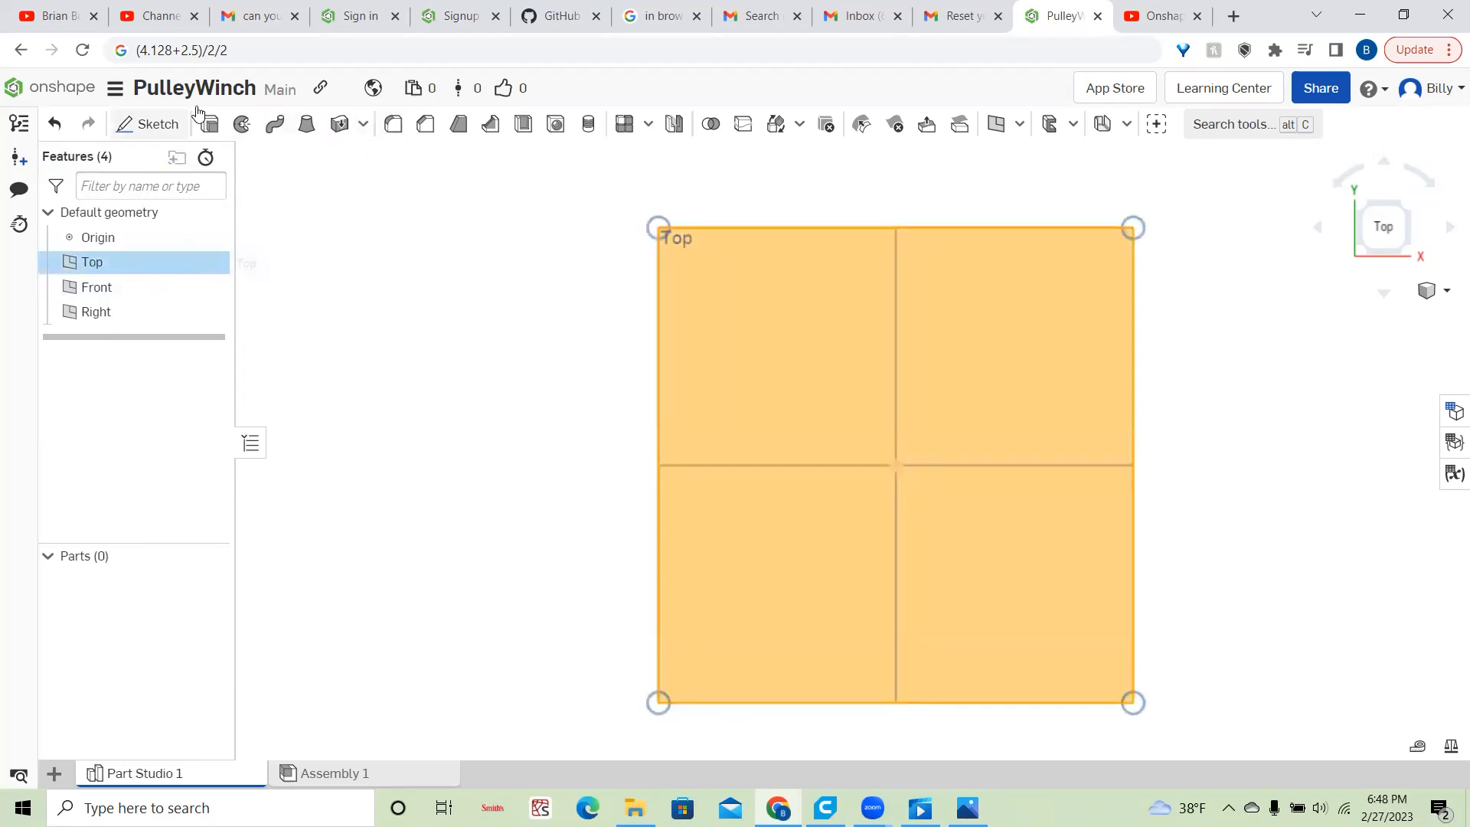
{"action": "left_click", "coordinate": [147, 124]}
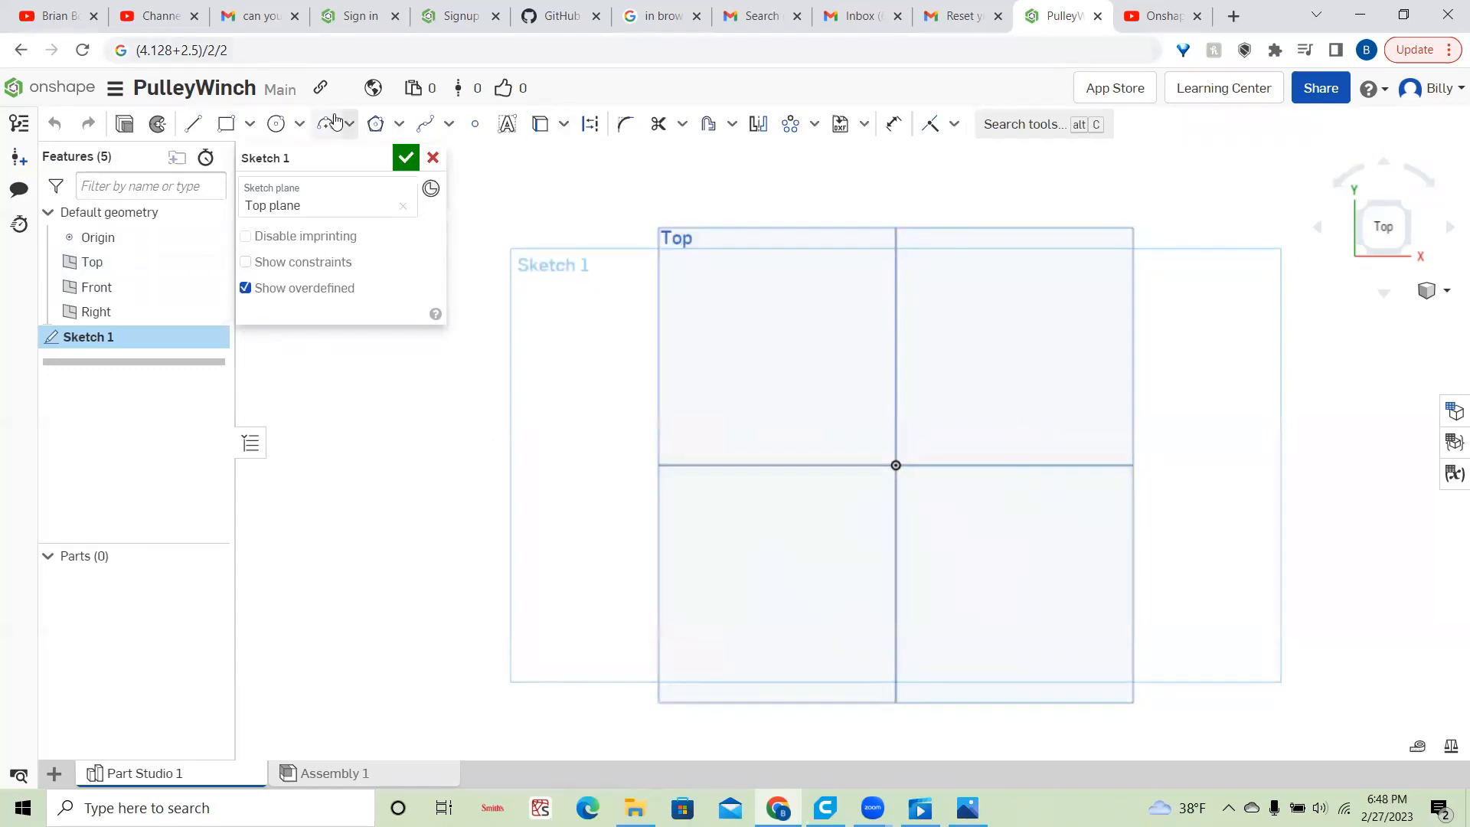
- Switch to the Circle tool to begin drawing the ring and hole circles
{"action": "left_click", "coordinate": [275, 123]}
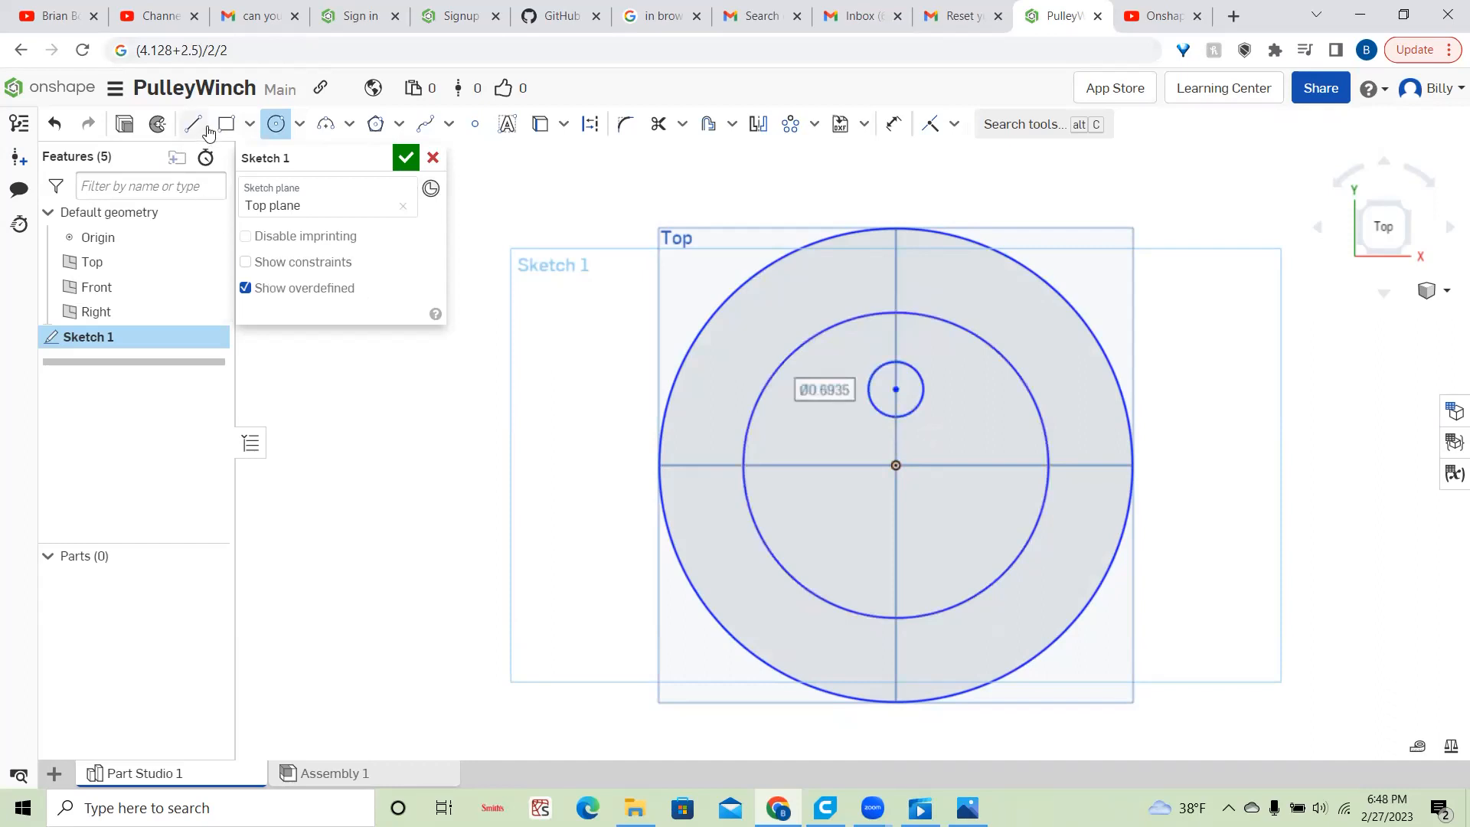
{"action": "mouse_move", "coordinate": [937, 122]}
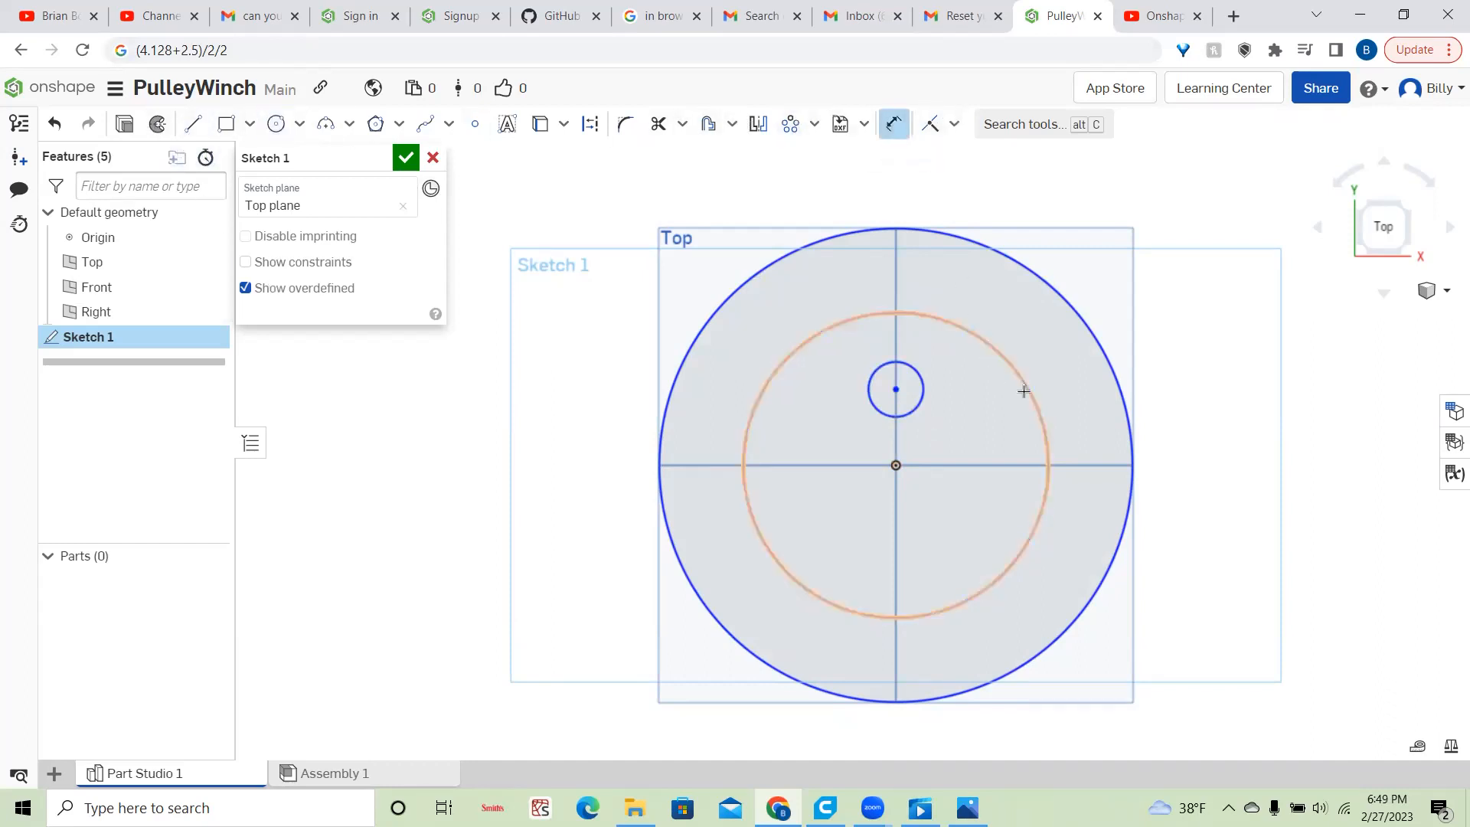
{"action": "mouse_move", "coordinate": [1020, 377]}
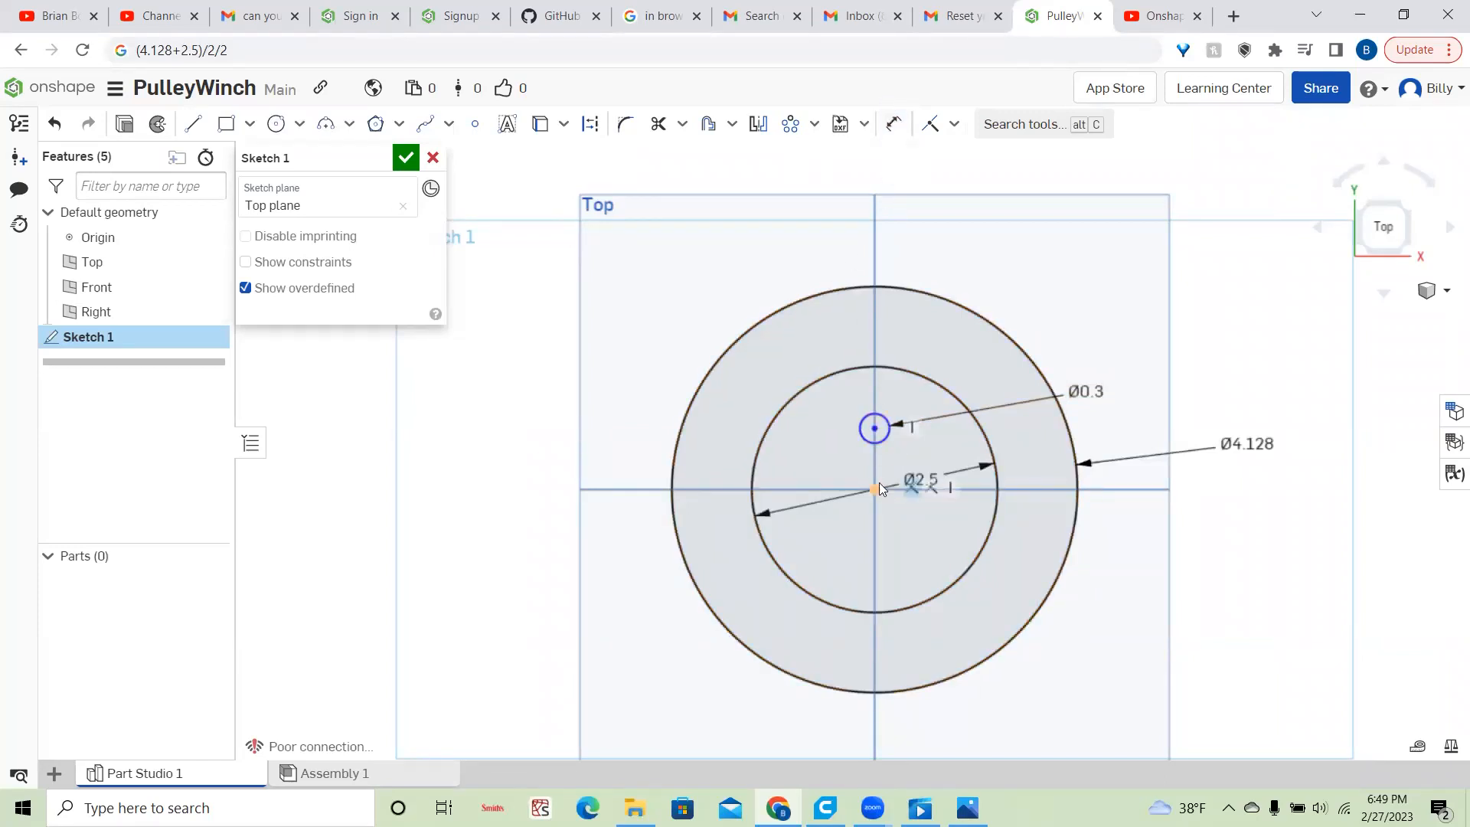
{"action": "left_click_drag", "start_coordinate": [874, 427], "coordinate": [874, 325]}
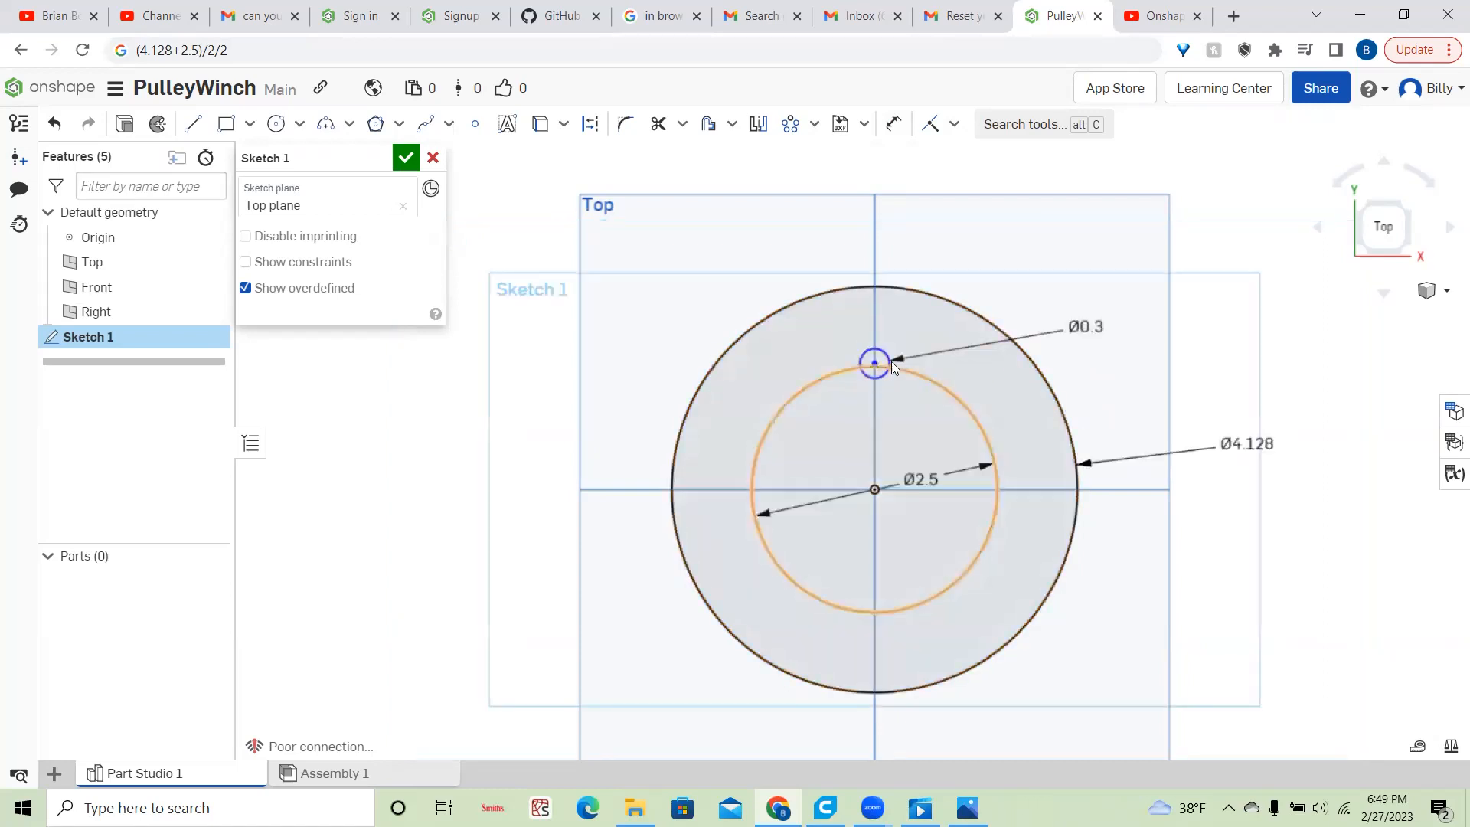
{"action": "left_click_drag", "start_coordinate": [874, 363], "coordinate": [875, 417]}
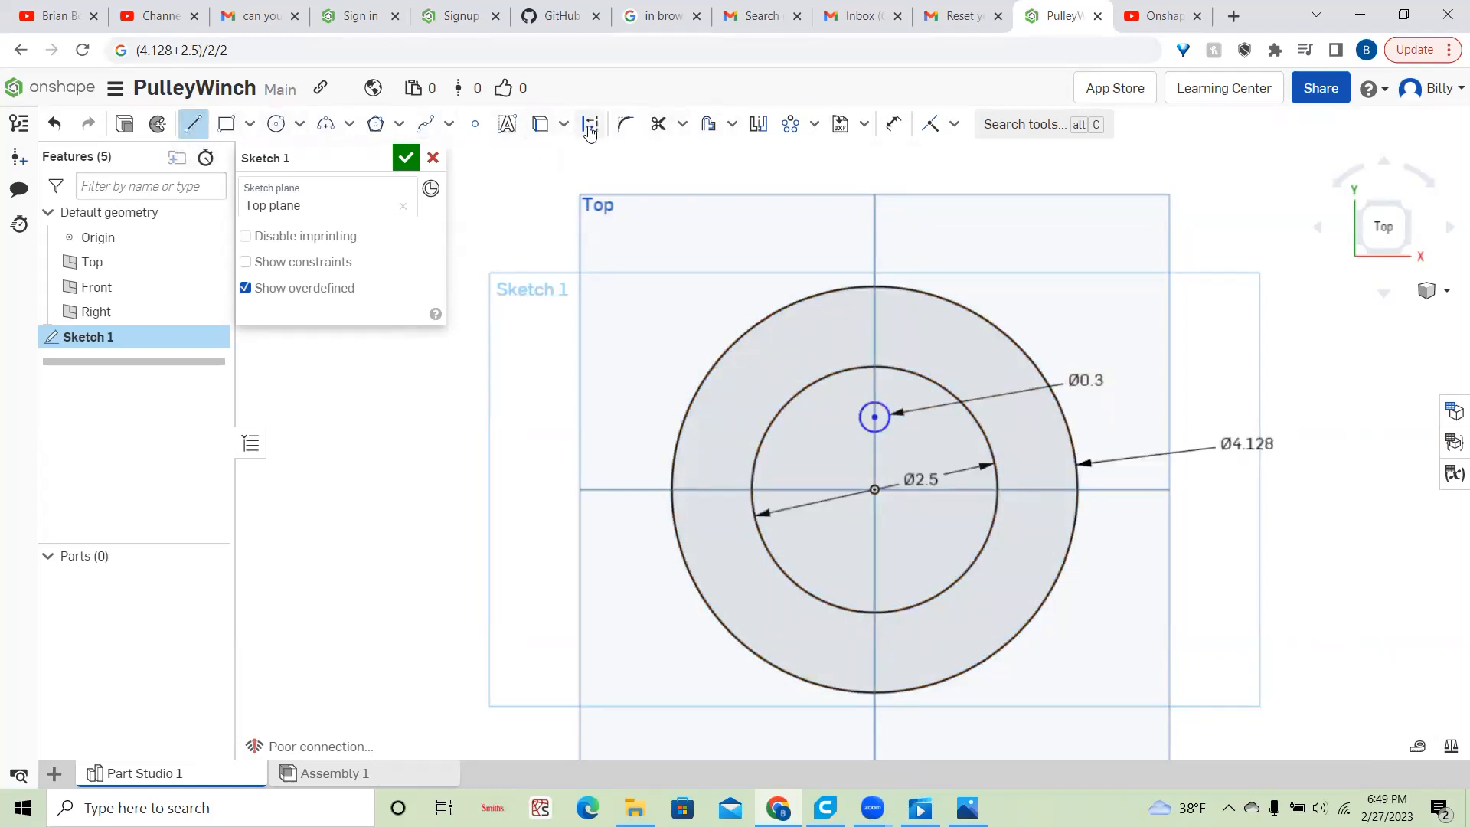
{"action": "mouse_move", "coordinate": [588, 122]}
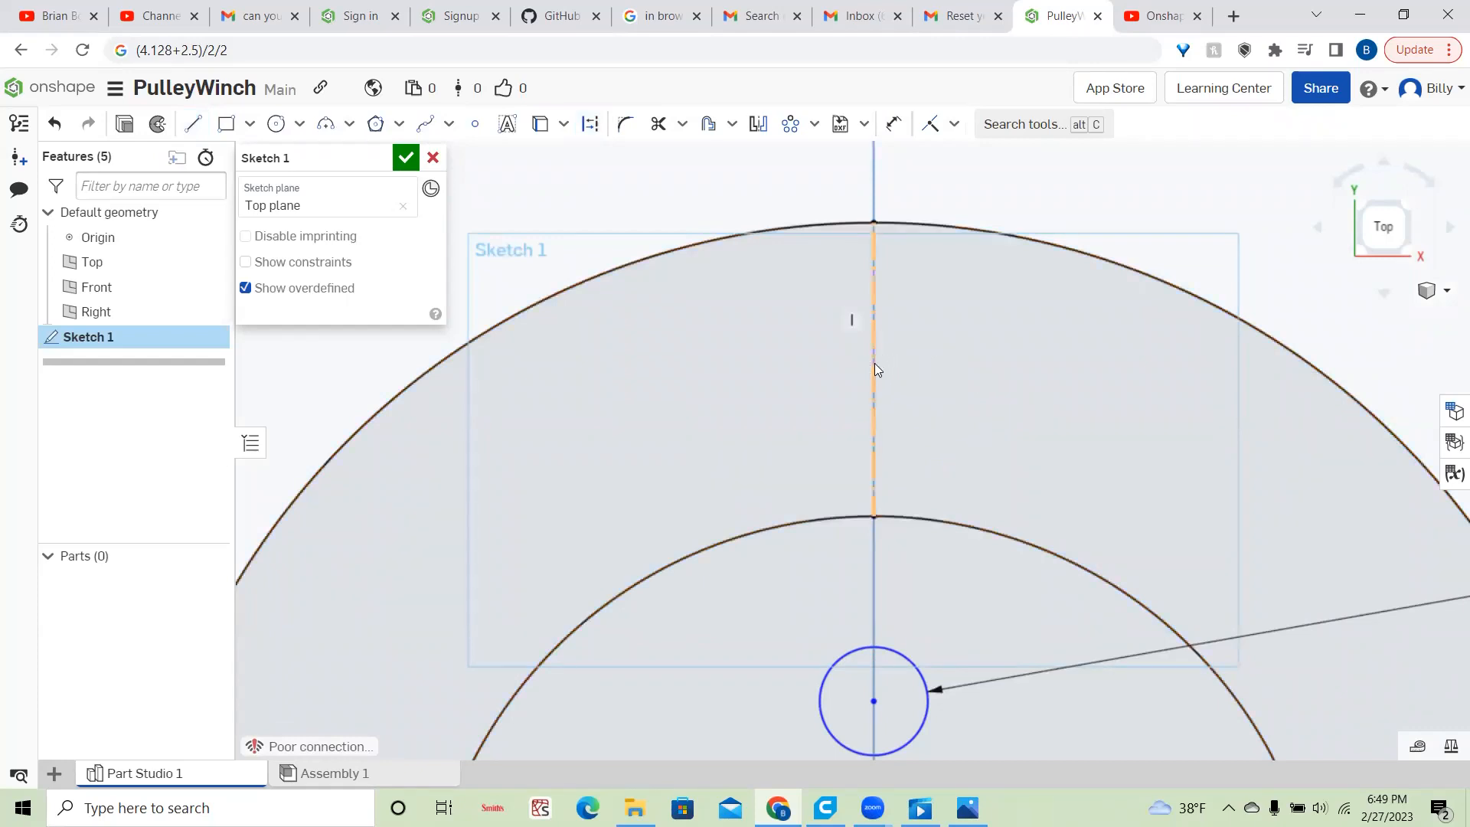
{"action": "mouse_move", "coordinate": [876, 384]}
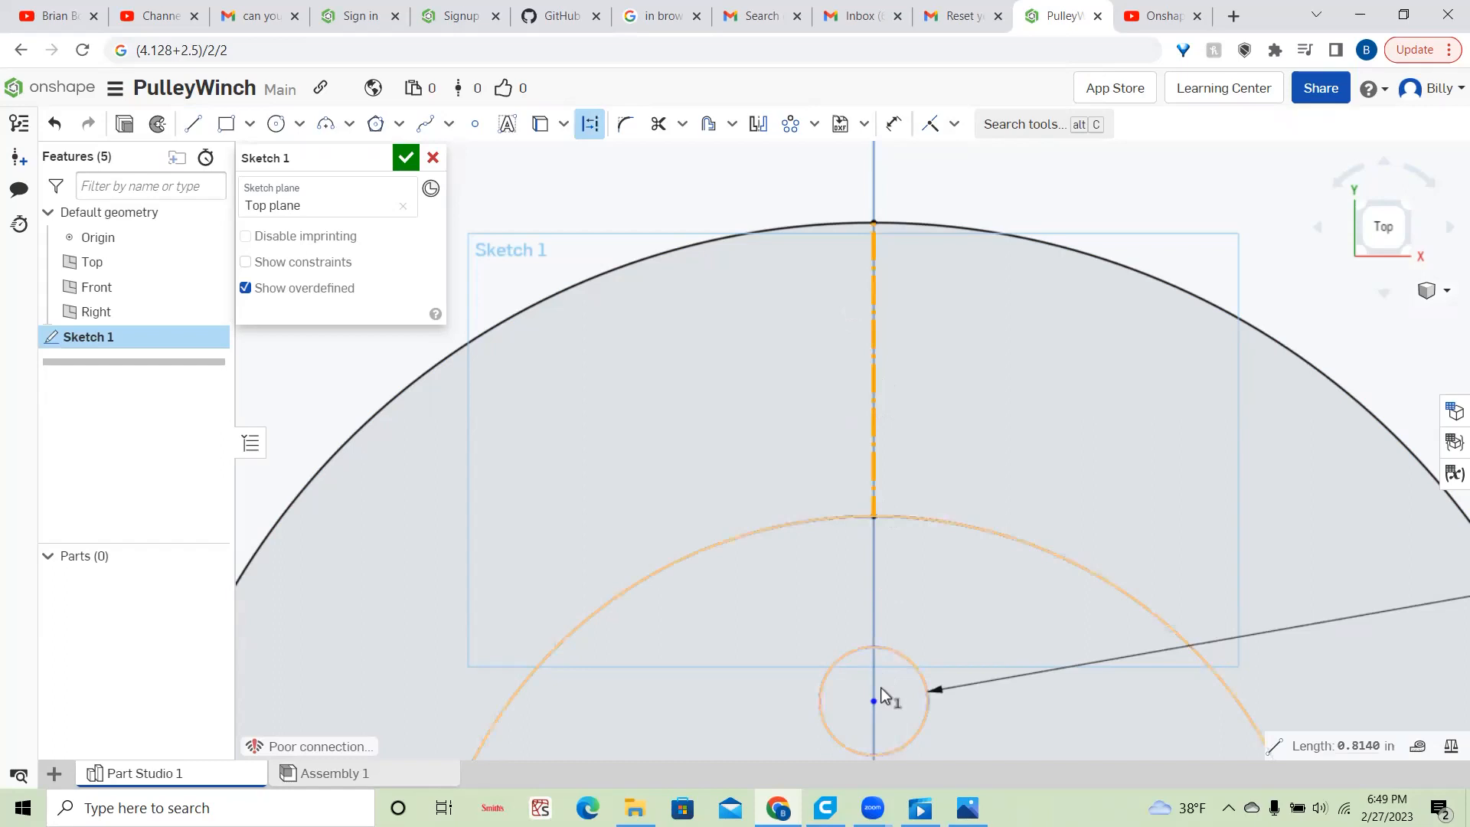
- Draw a vertical construction line between the inner and outer circles via the sketch constraints list
{"action": "right_click", "coordinate": [876, 699]}
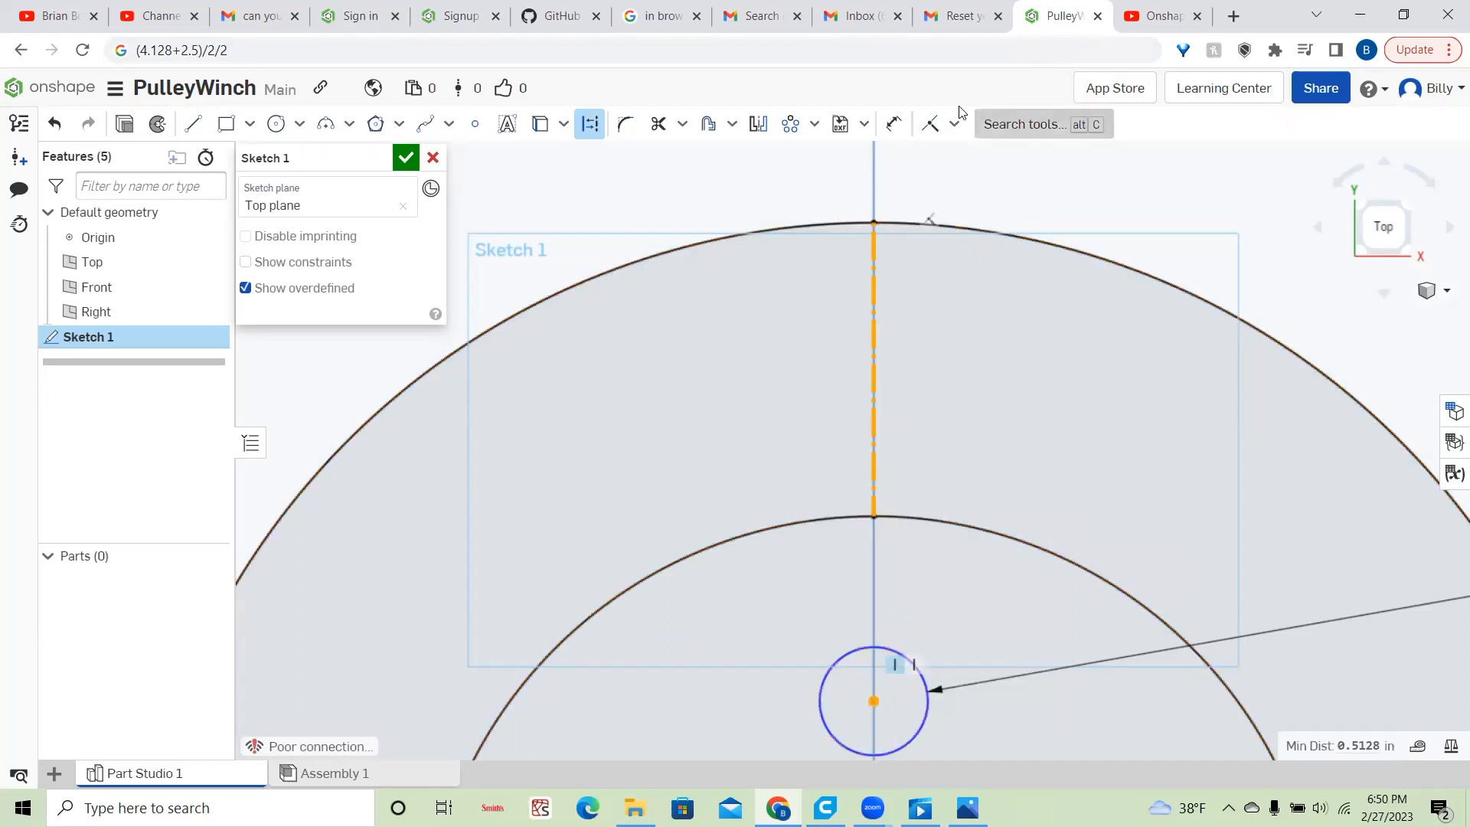
{"action": "left_click", "coordinate": [956, 122]}
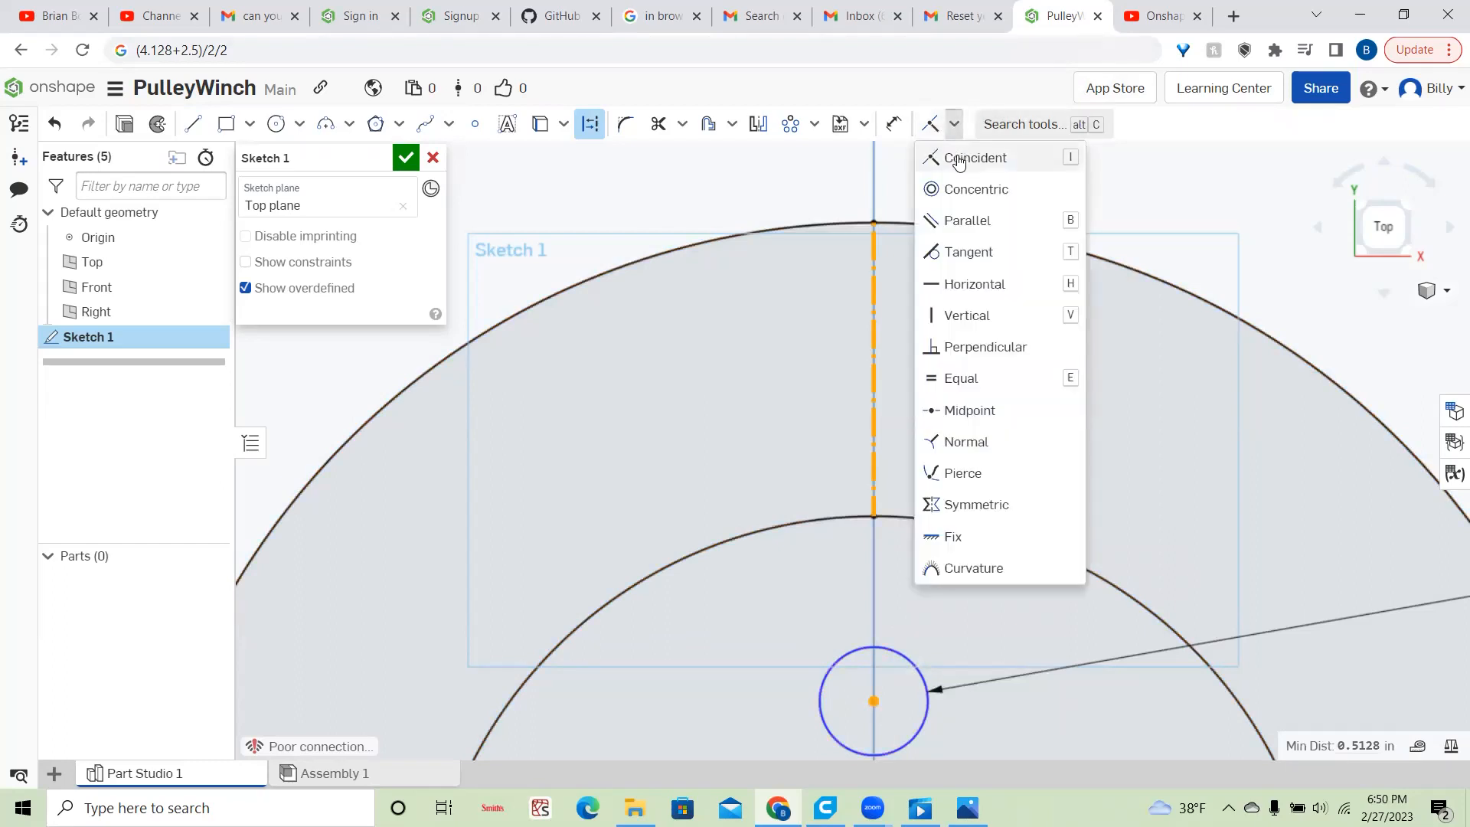
{"action": "left_click", "coordinate": [975, 158]}
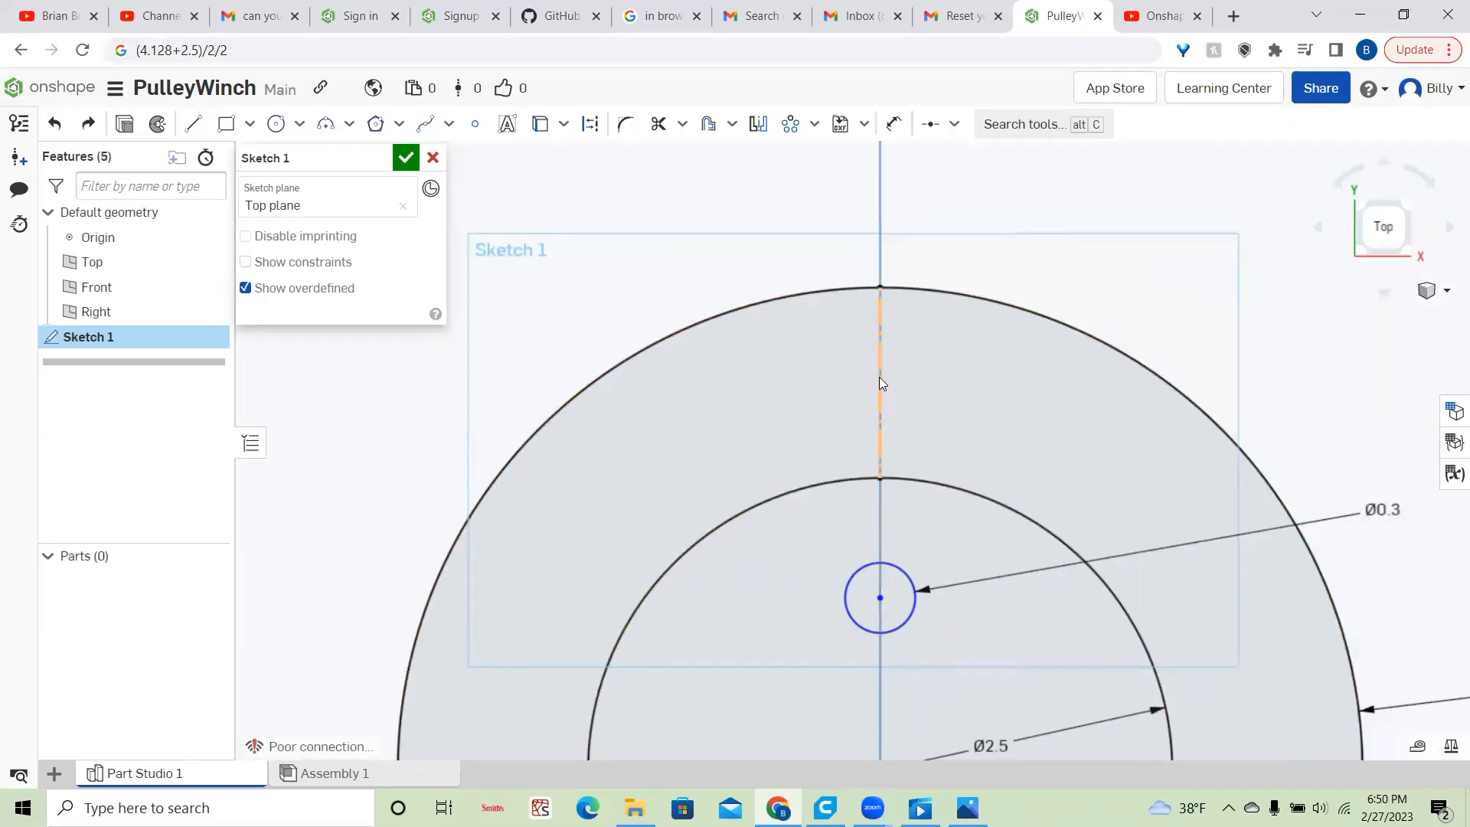
- Constrain the 0.3 hole circle's centre to the midpoint of the construction line
{"action": "left_click", "coordinate": [588, 122]}
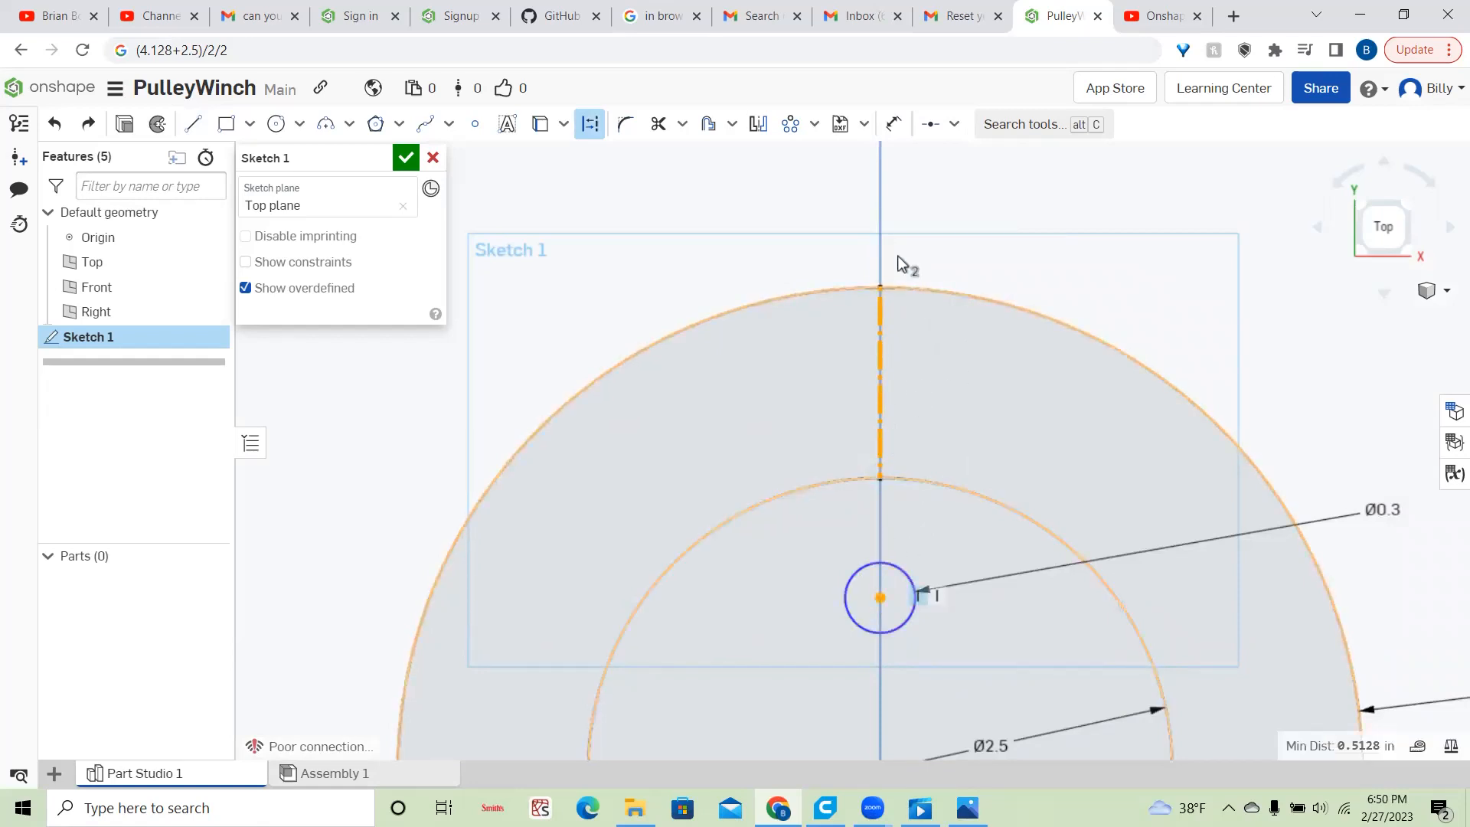
{"action": "left_click", "coordinate": [953, 123]}
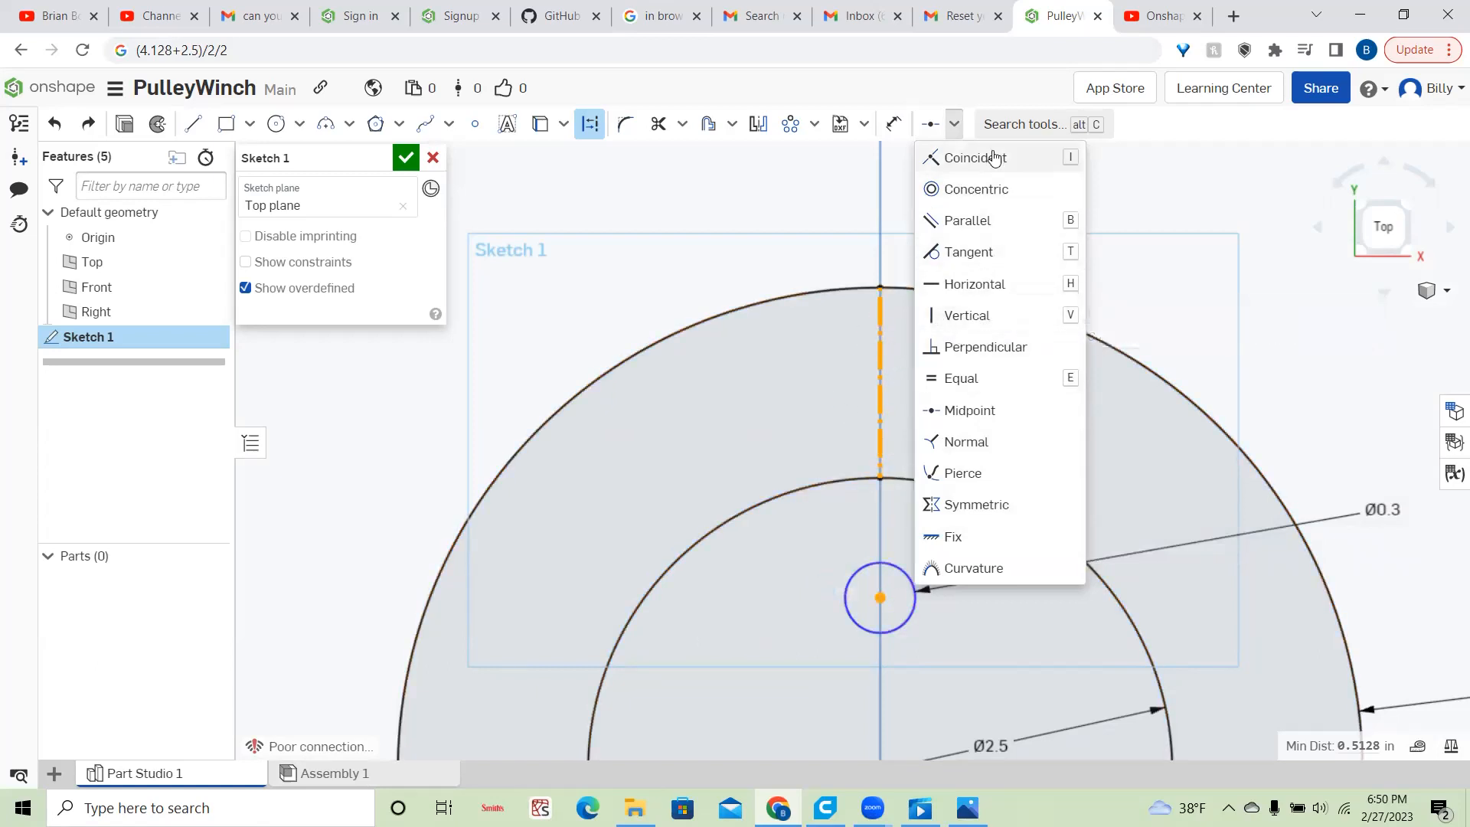
{"action": "mouse_move", "coordinate": [970, 416]}
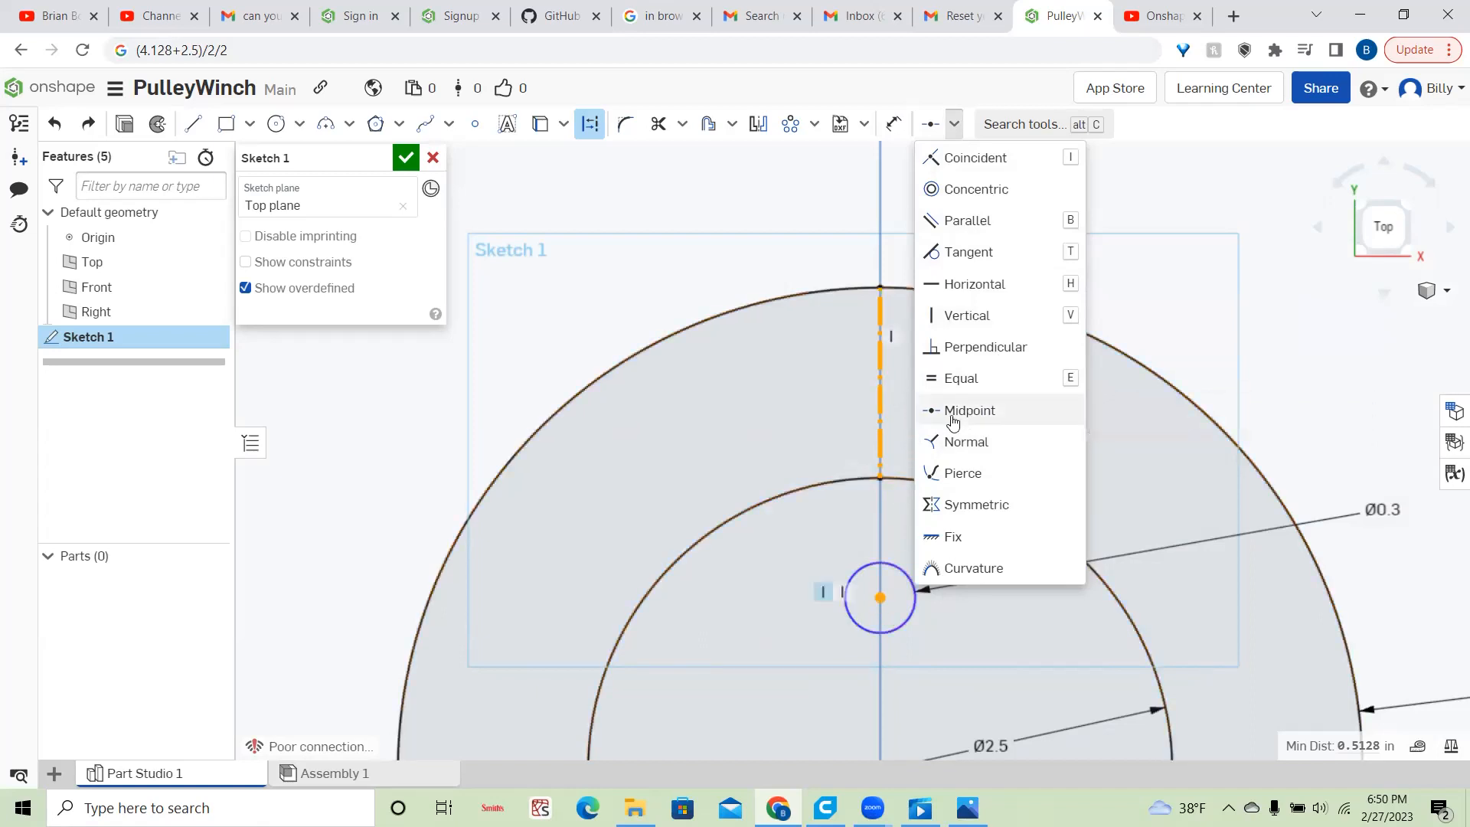
{"action": "left_click", "coordinate": [971, 410]}
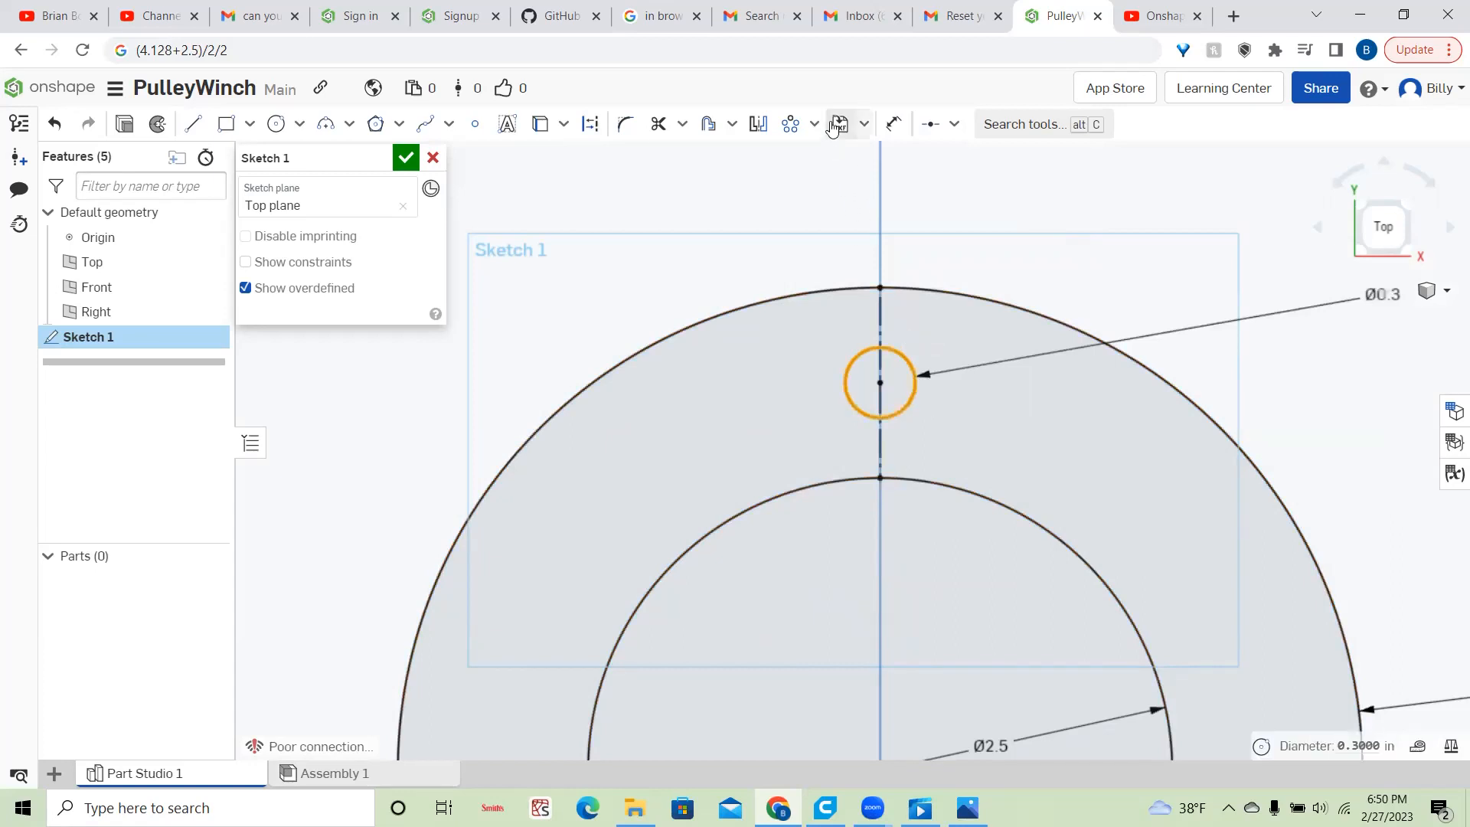
- Start a circular pattern of the hole circle around the ring centre
{"action": "left_click", "coordinate": [790, 122]}
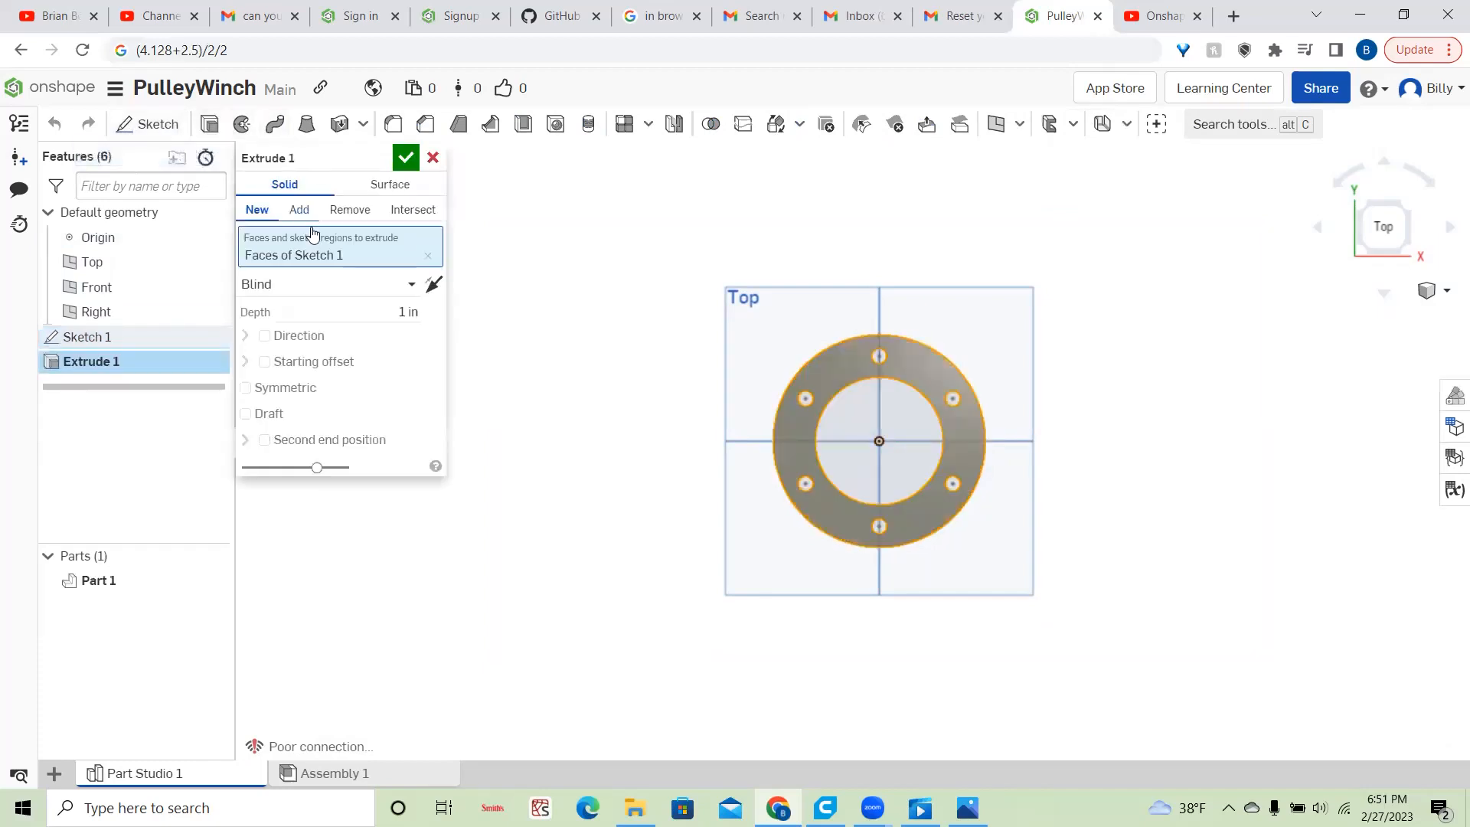
- Extrude the ring face to a depth of 5 and confirm it as solid Part 1
{"action": "left_click", "coordinate": [407, 311]}
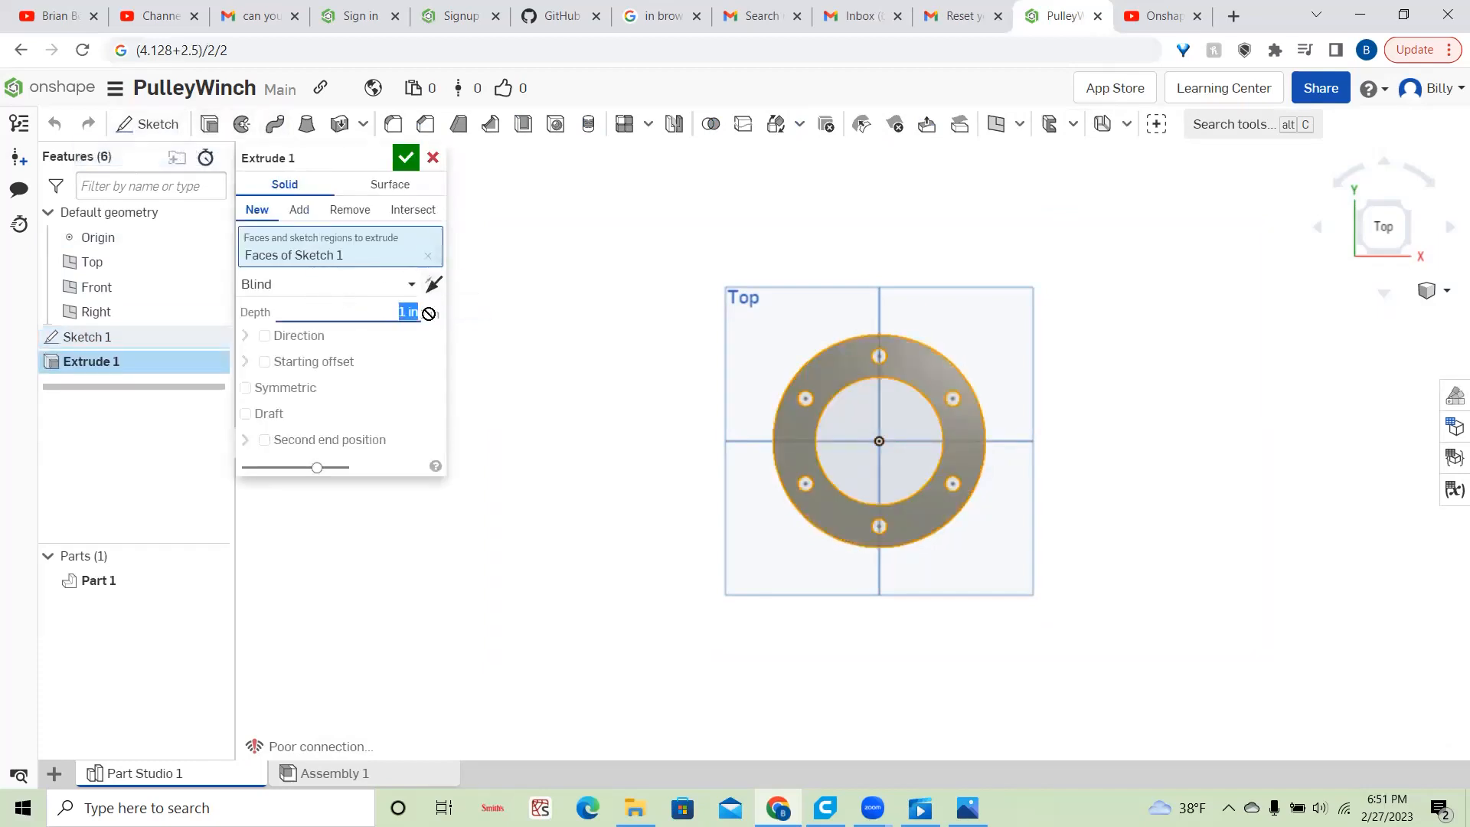
{"action": "type", "text": "5"}
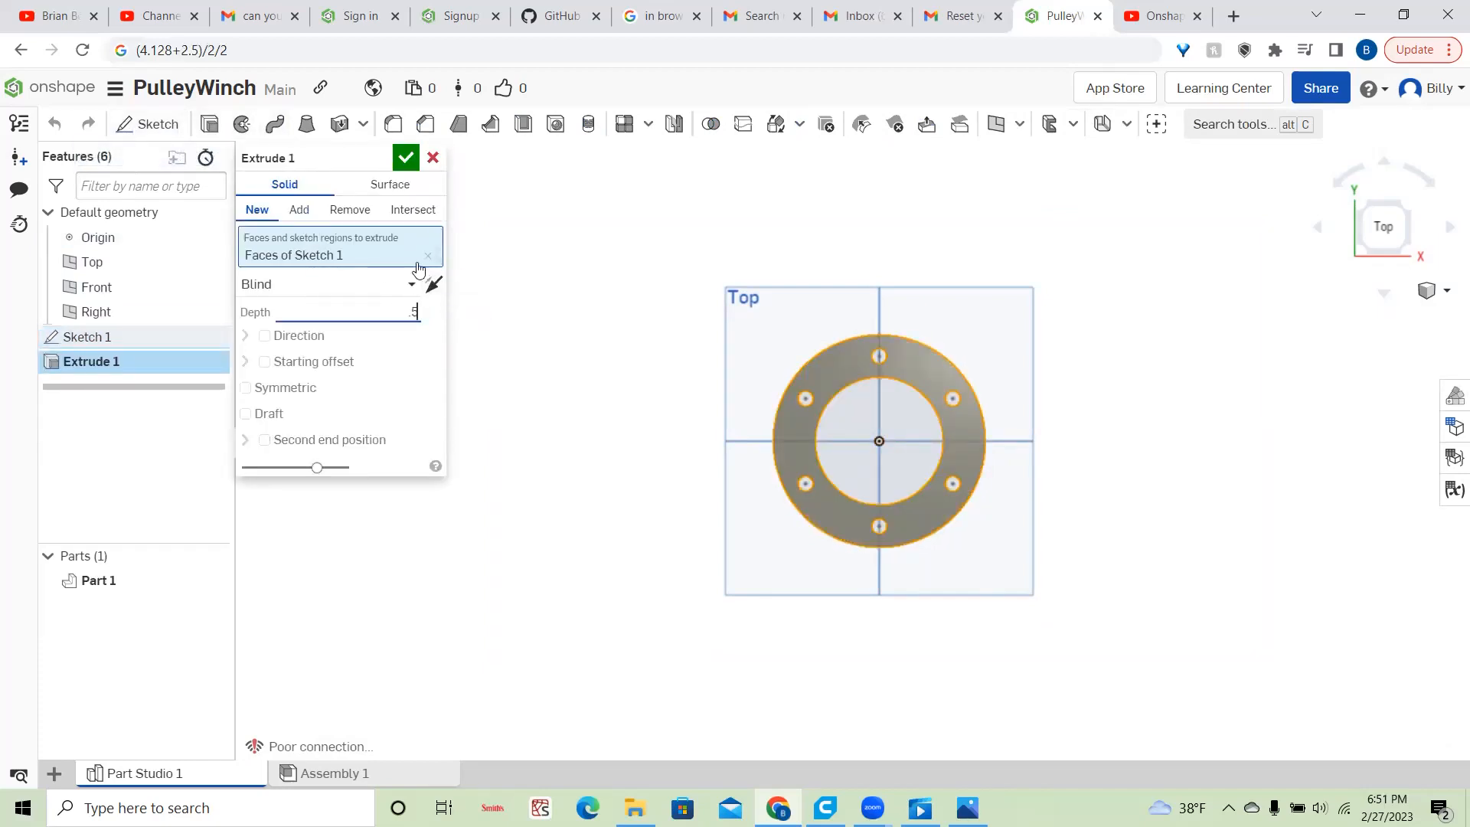
{"action": "left_click", "coordinate": [404, 156]}
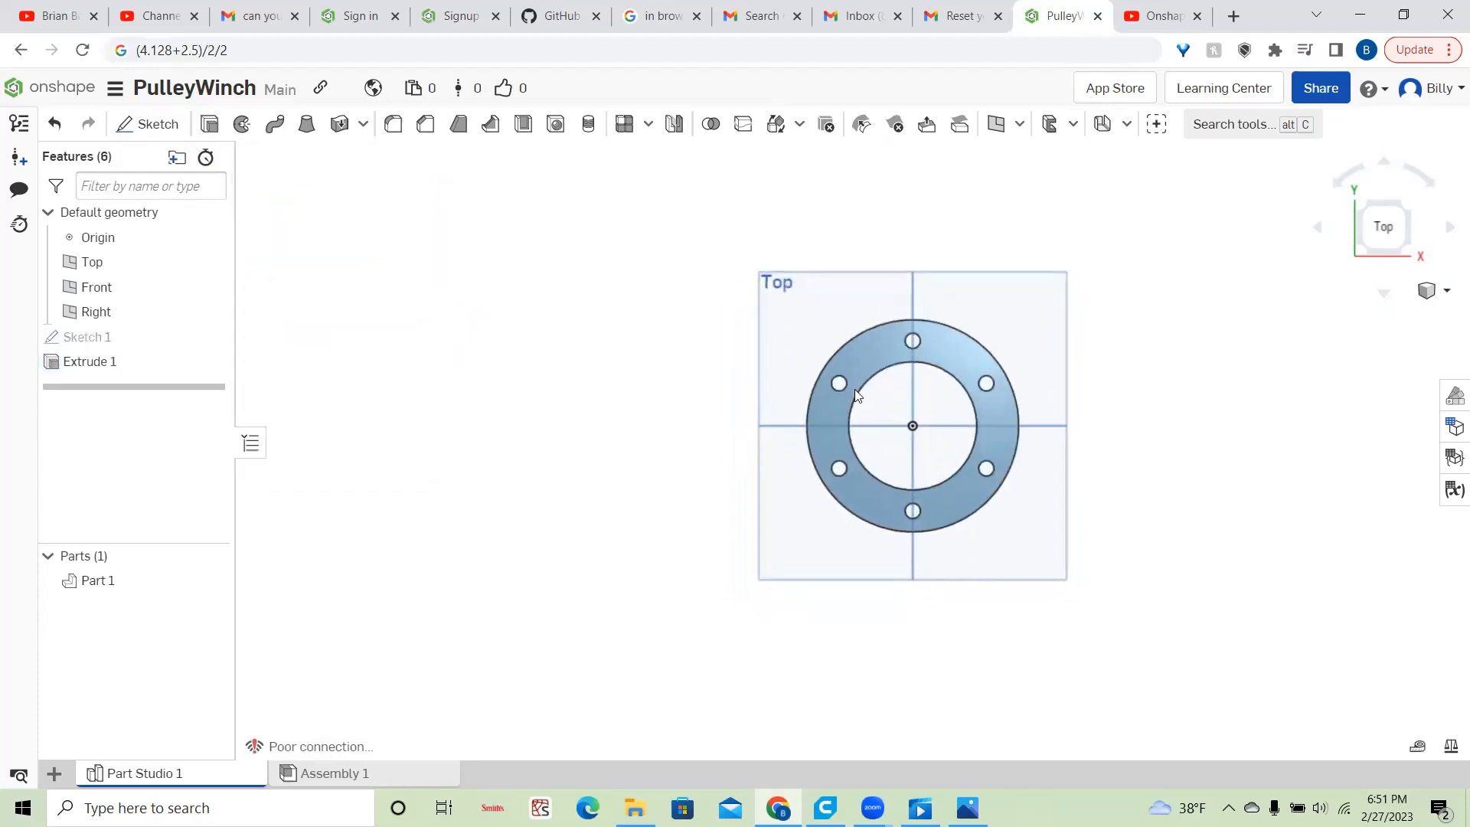